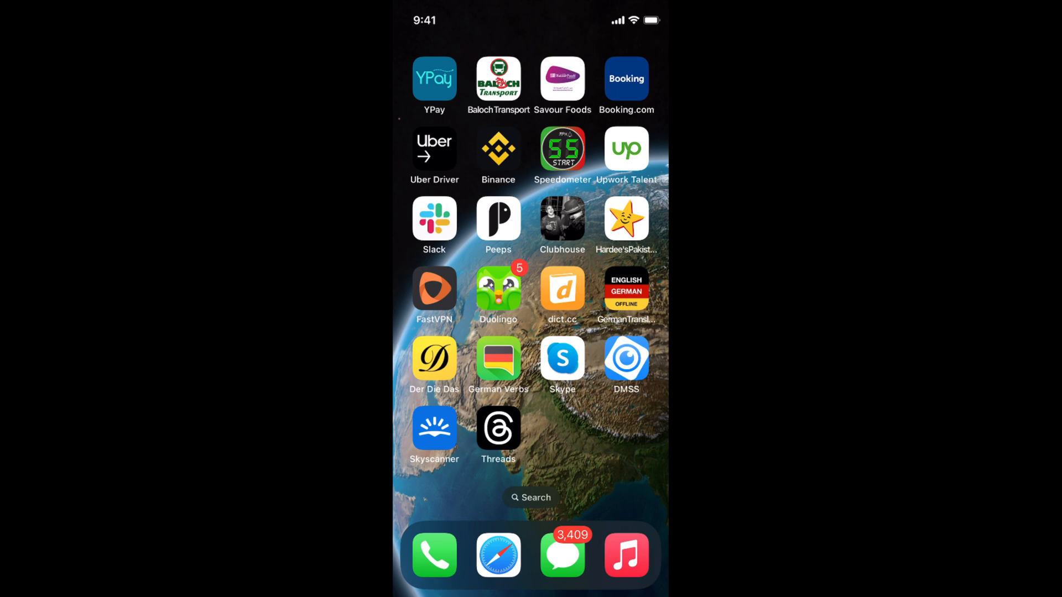
Launch Threads from the Home Screen and show your own empty profile page
click(497, 430)
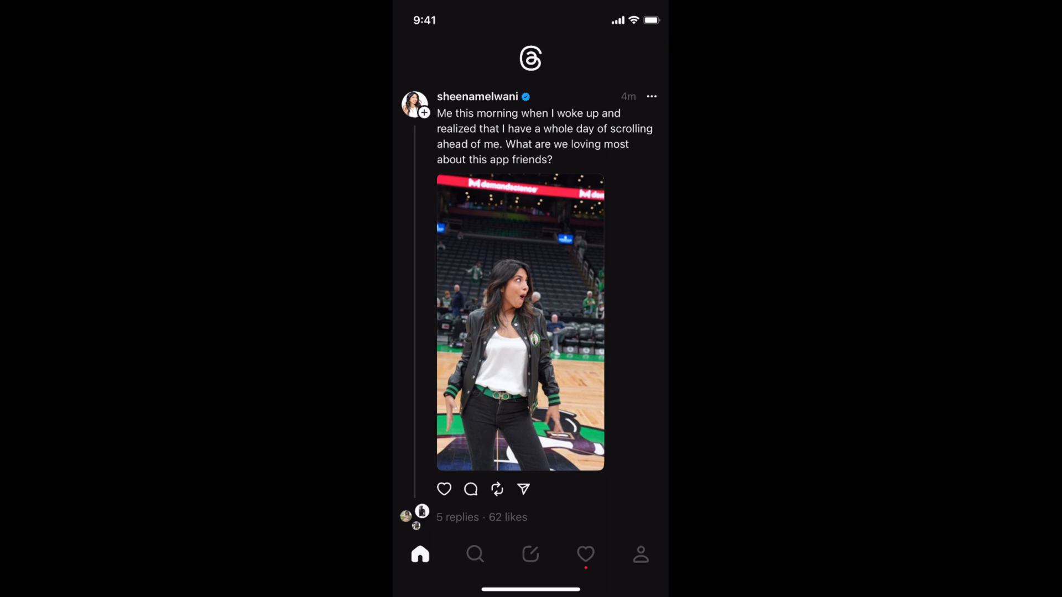
click(639, 554)
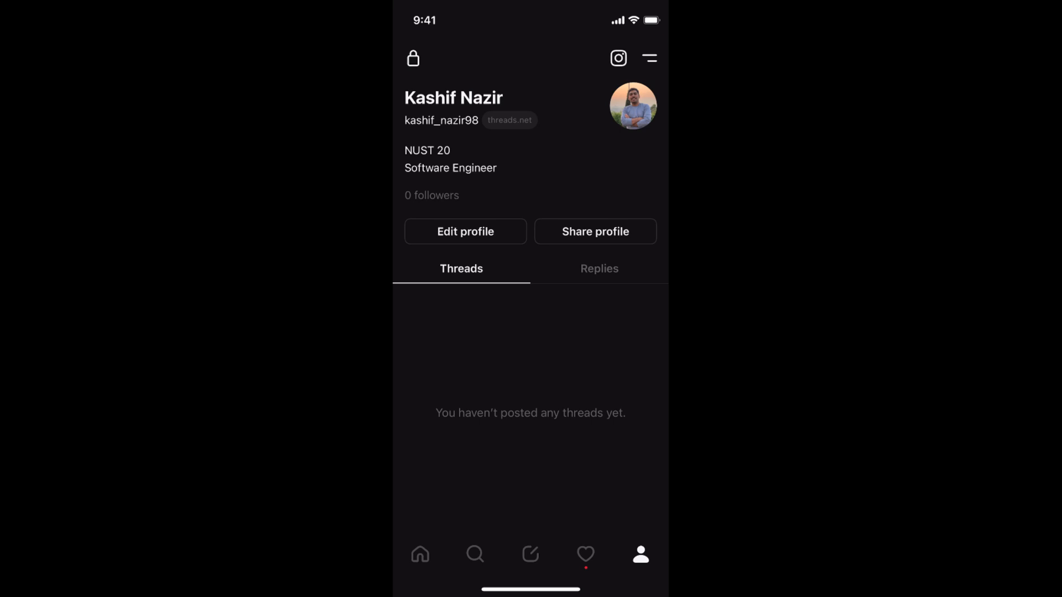
Copy your Threads profile link from the Share profile sheet, twice
click(595, 232)
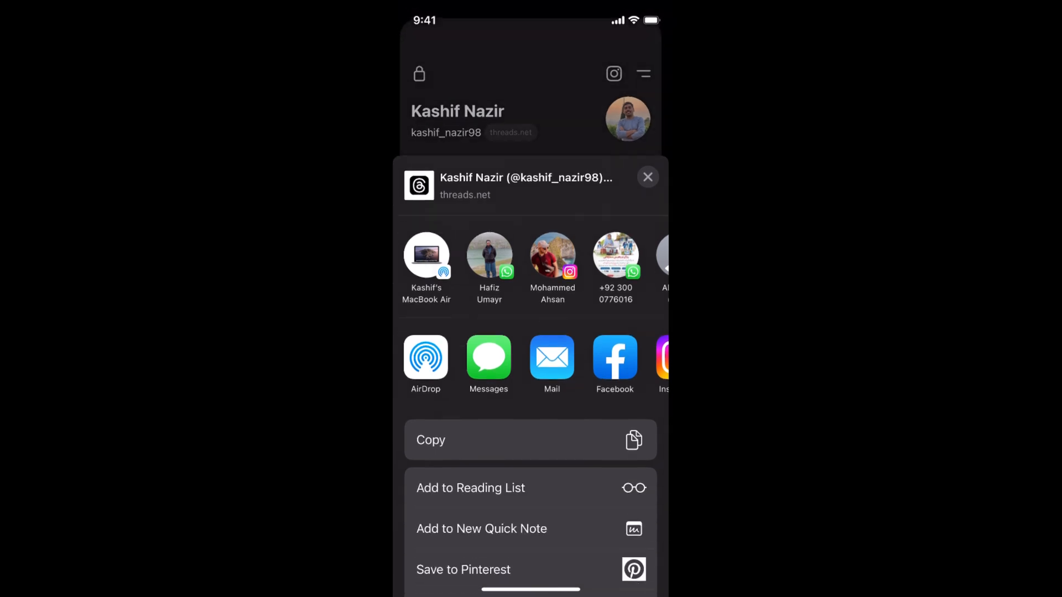
scroll(up, 3)
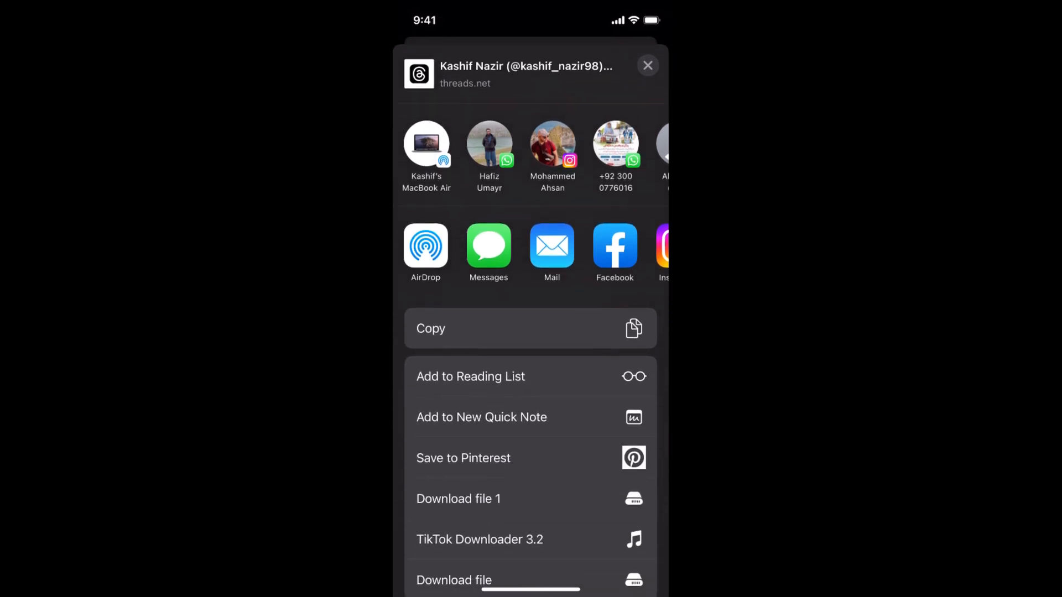
click(646, 66)
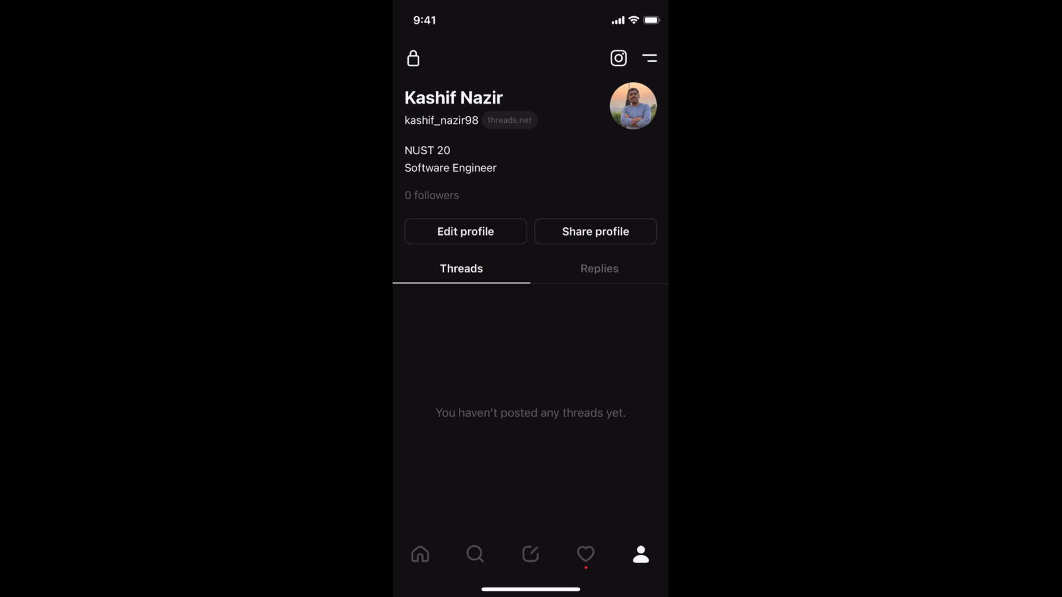
click(594, 232)
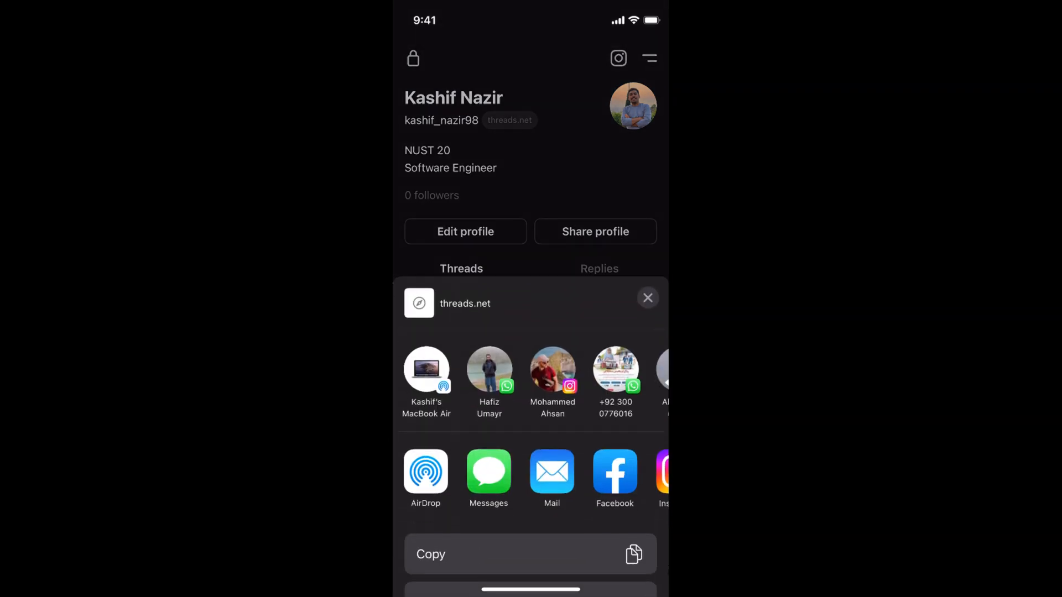
click(647, 298)
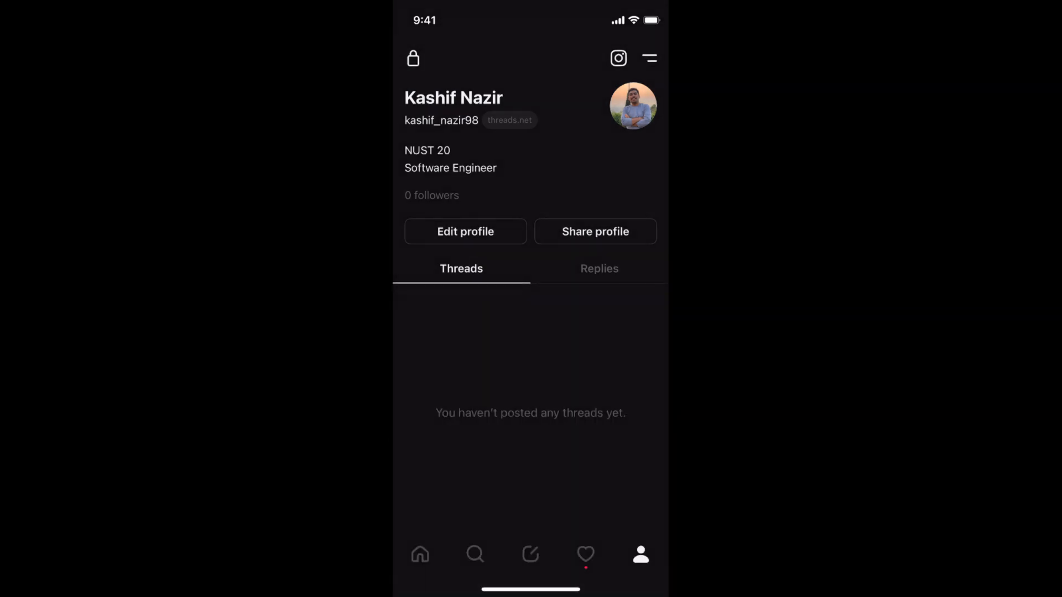
Paste the copied profile link into Safari's address bar, showing the threads.net suggestion
key(home)
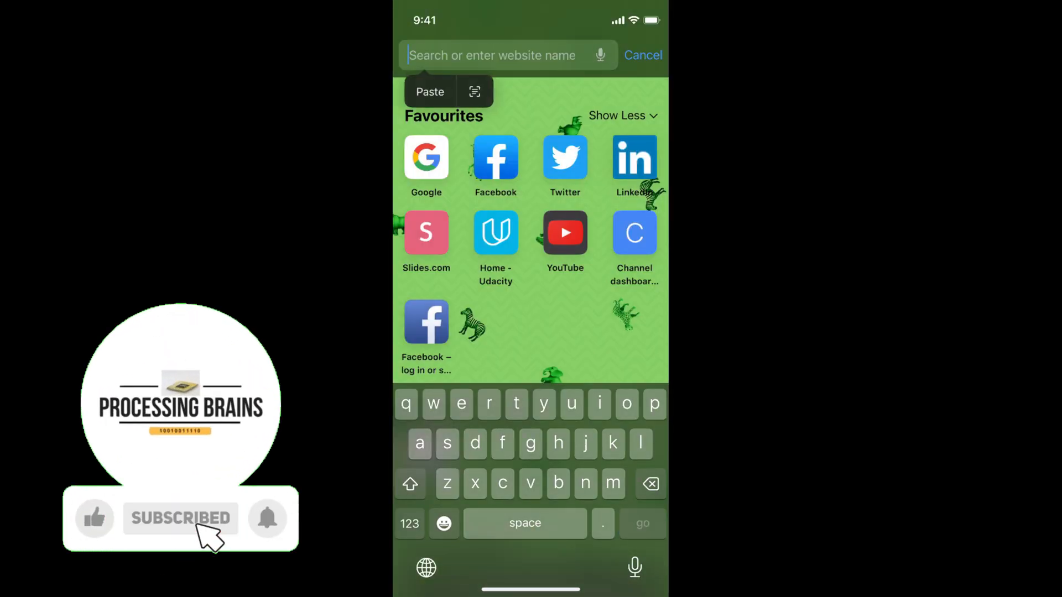
click(429, 91)
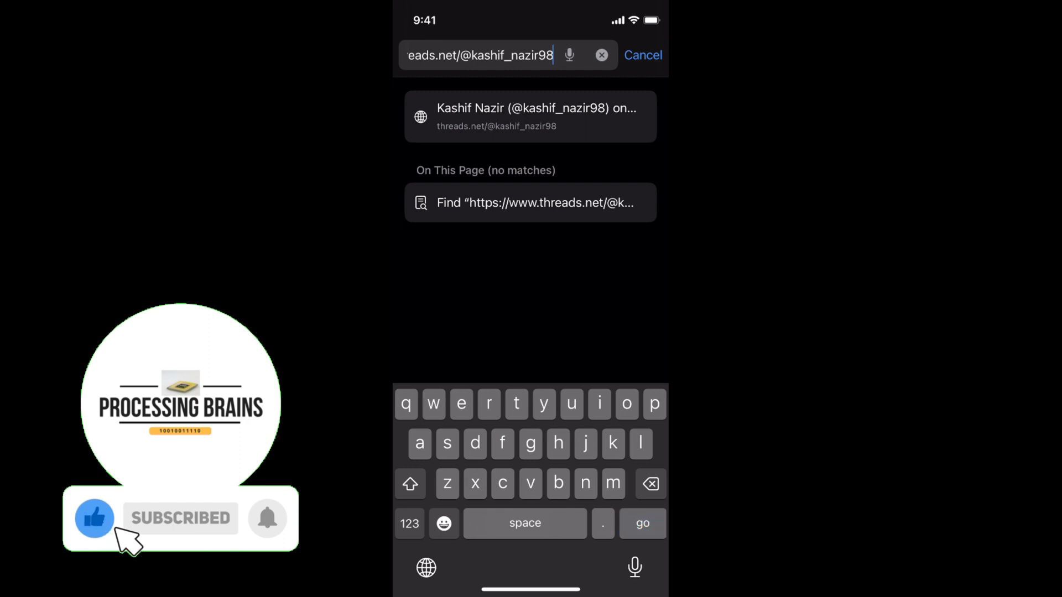